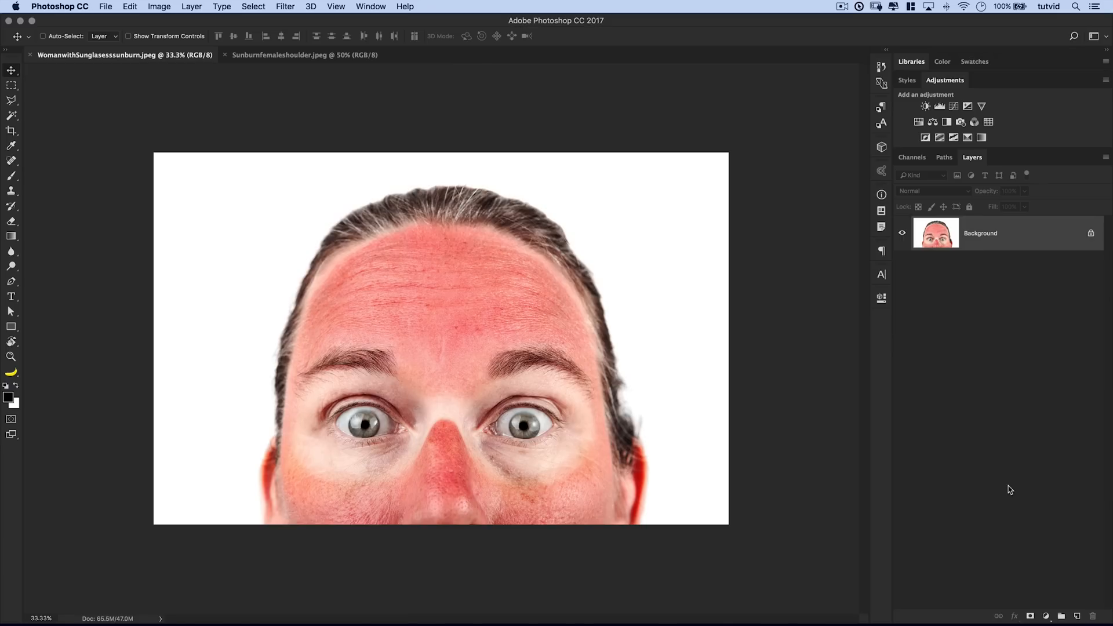
mouse_move(541, 324)
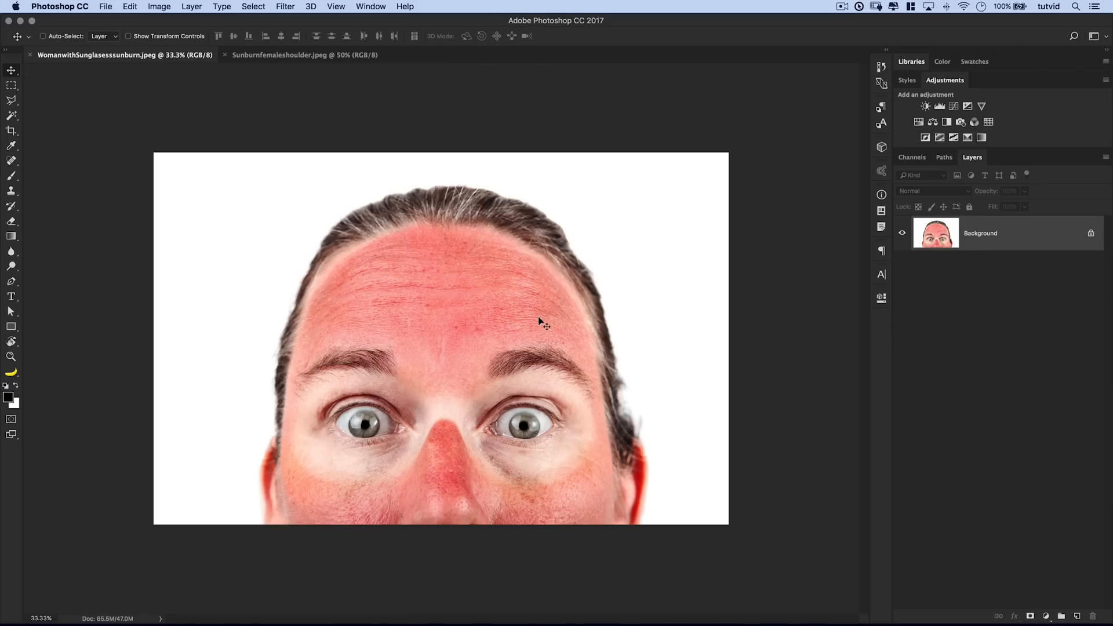
mouse_move(973, 274)
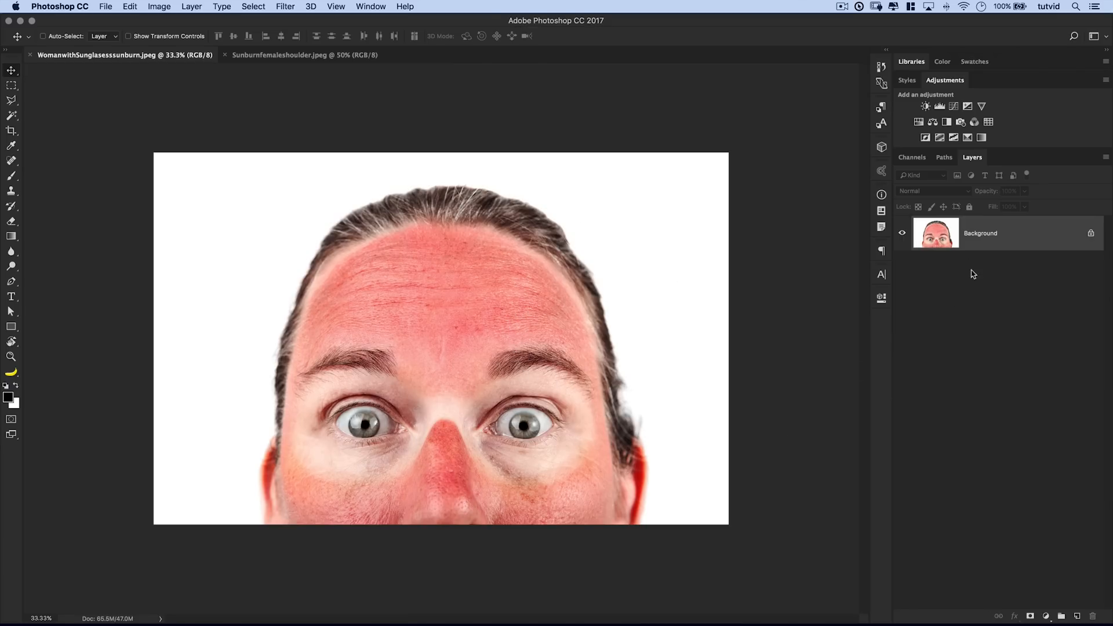
mouse_move(1009, 268)
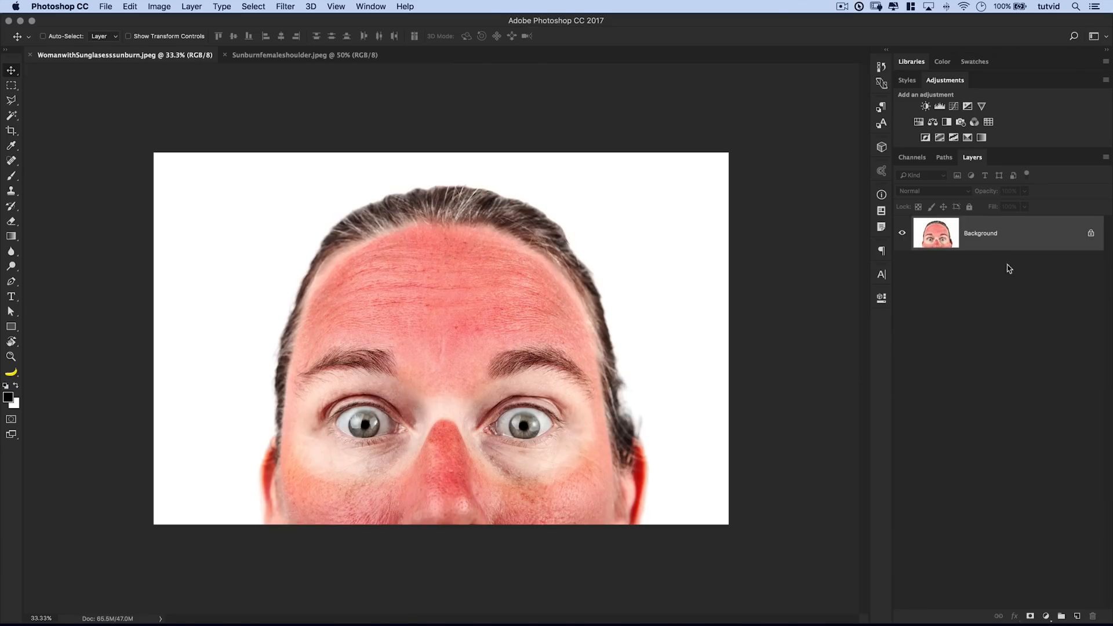
mouse_move(989, 244)
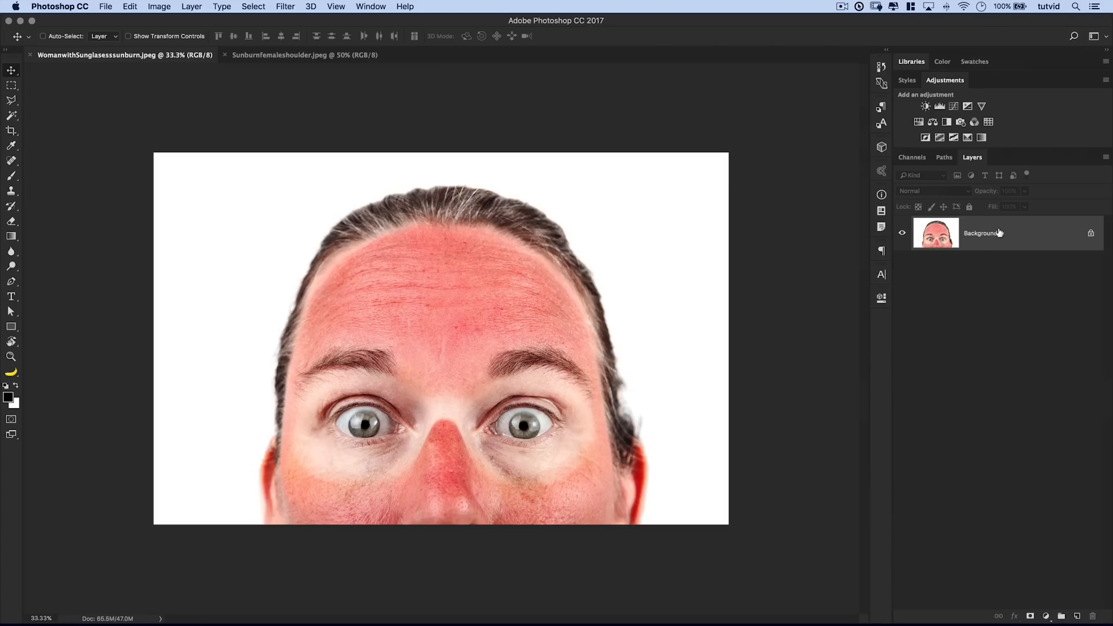
Convert the Background photo layer into a smart object (Layer 0) ready for a filter
right_click(980, 233)
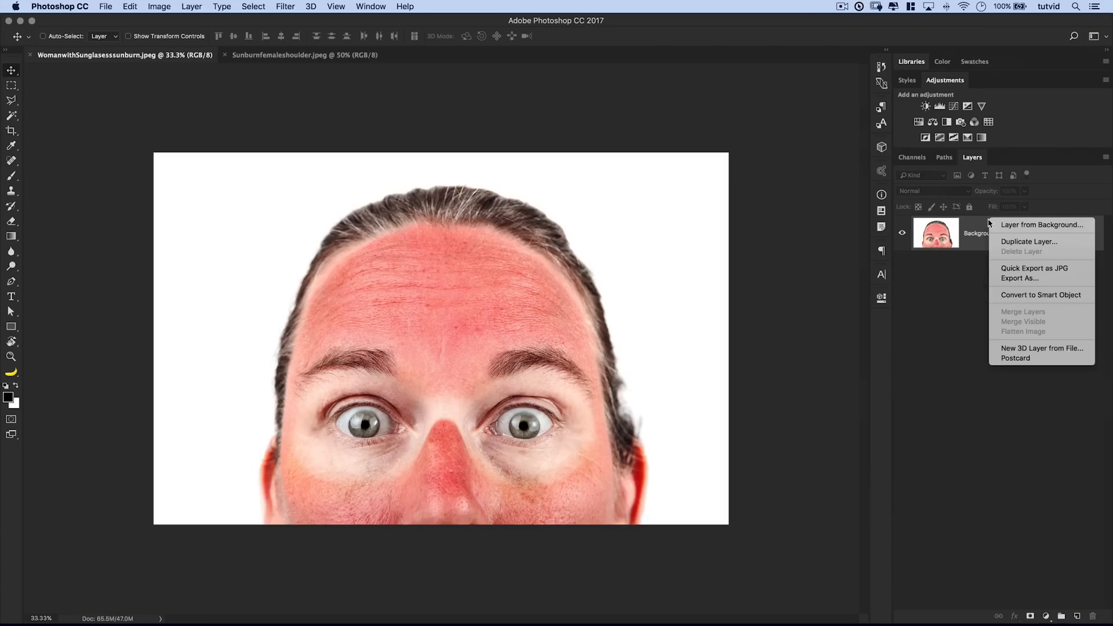
left_click(1042, 224)
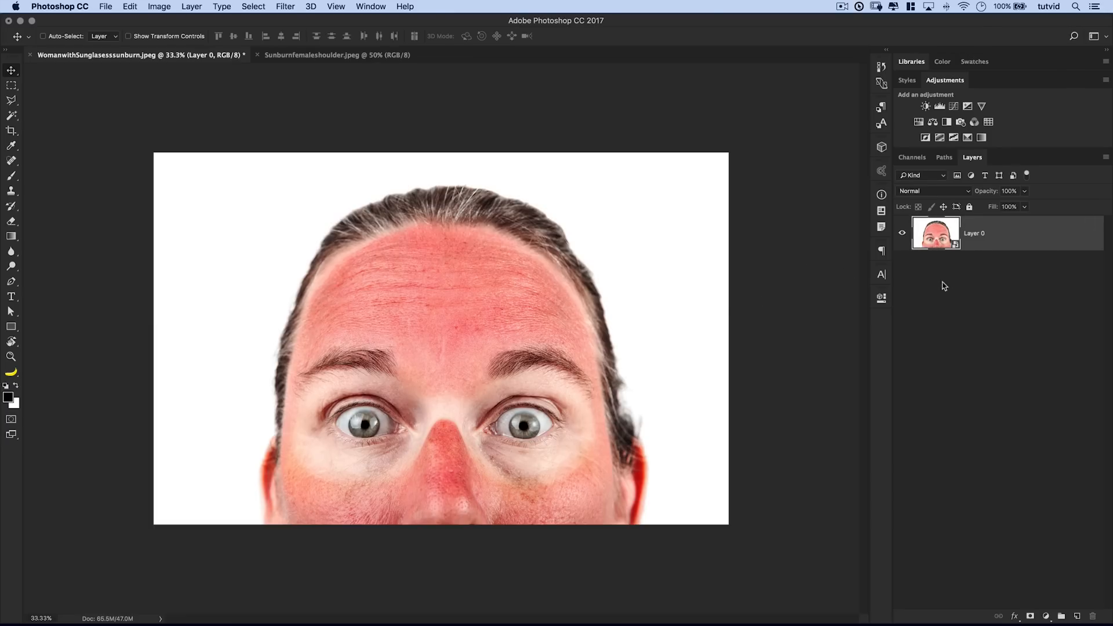
mouse_move(305, 7)
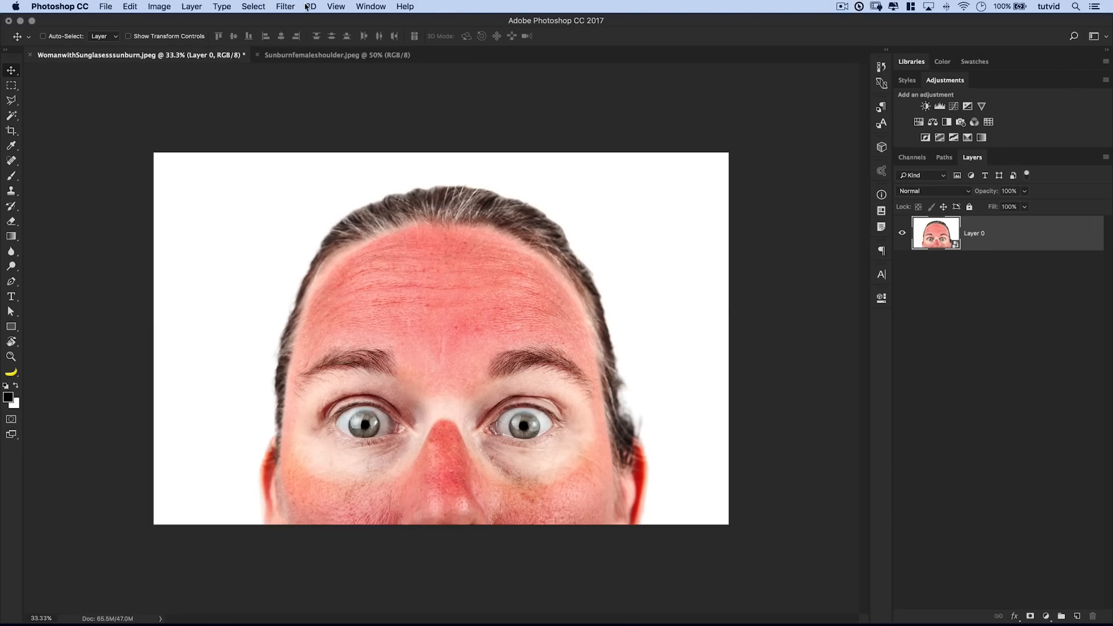
left_click(285, 7)
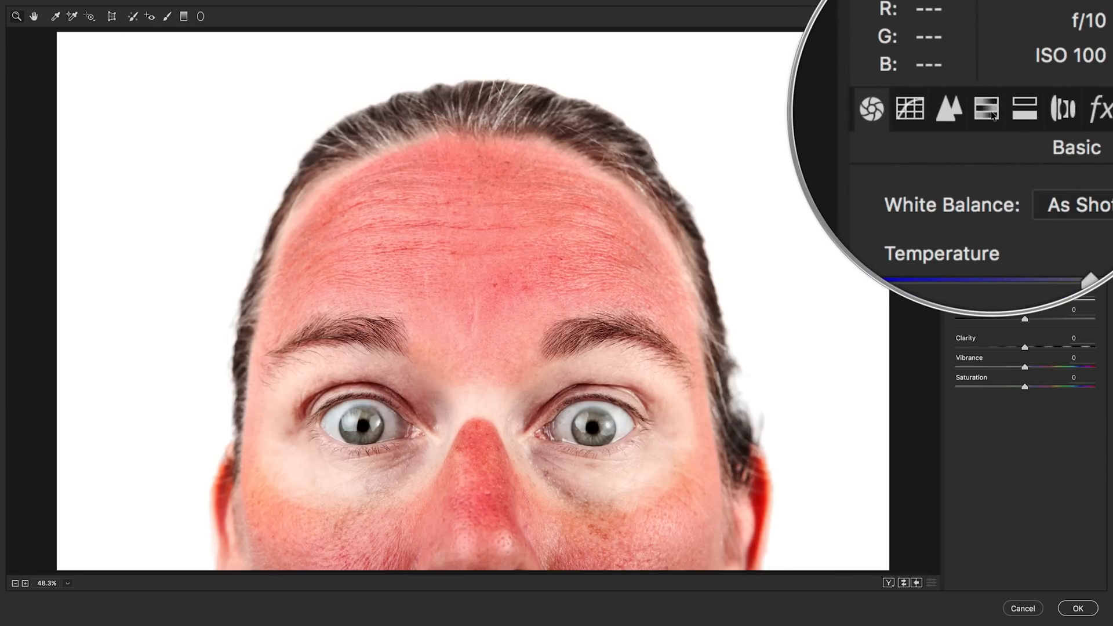
mouse_move(985, 109)
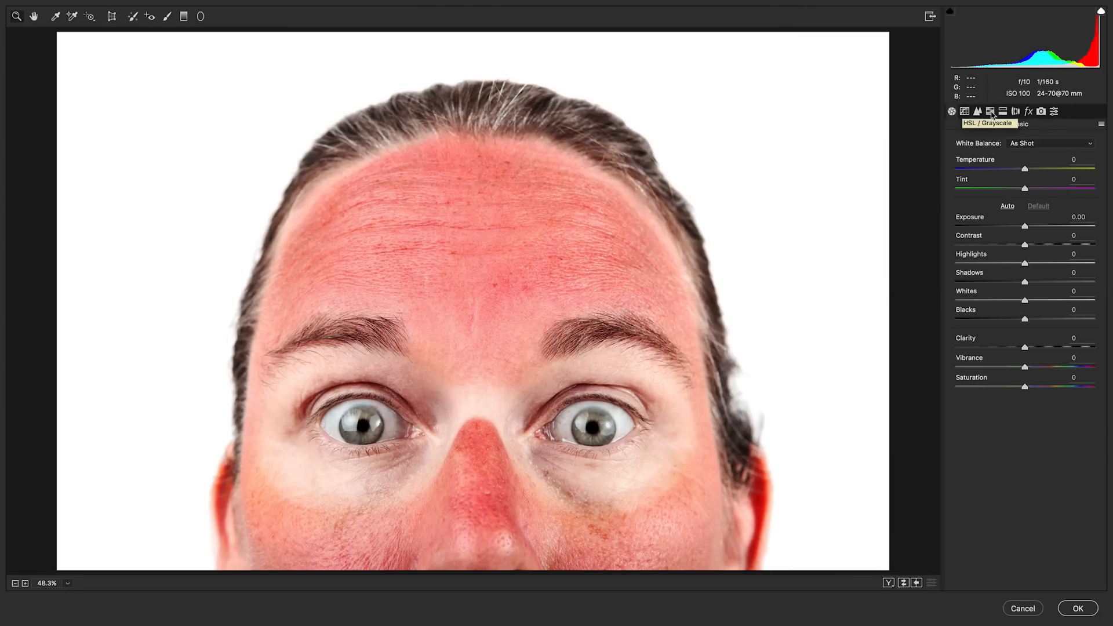
Show Camera Raw's HSL / Grayscale colour adjustments for the face
left_click(976, 111)
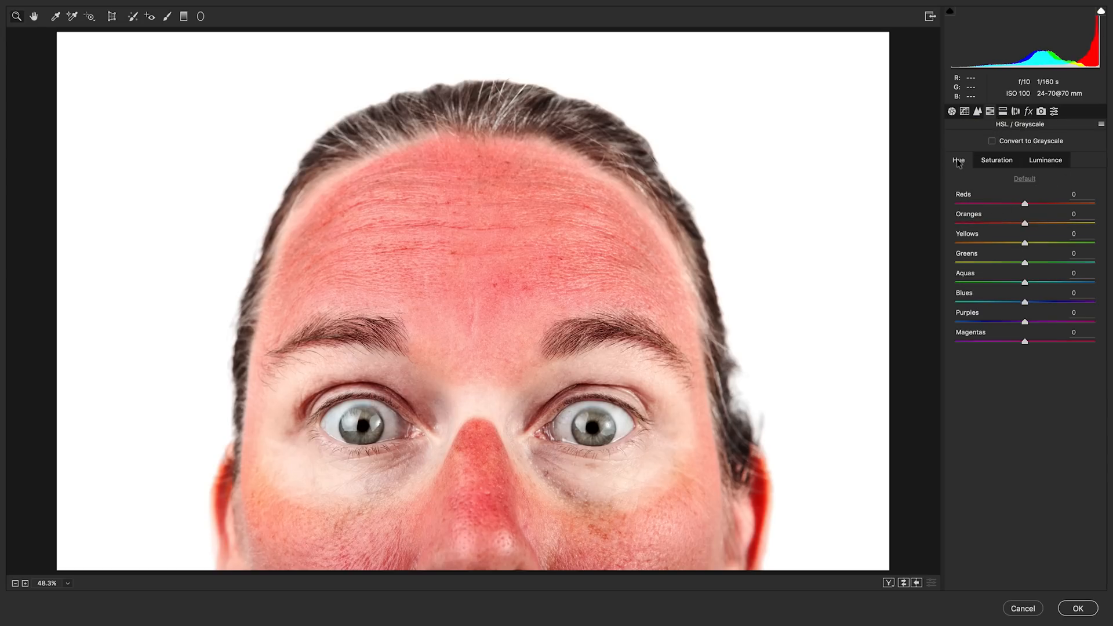
mouse_move(361, 302)
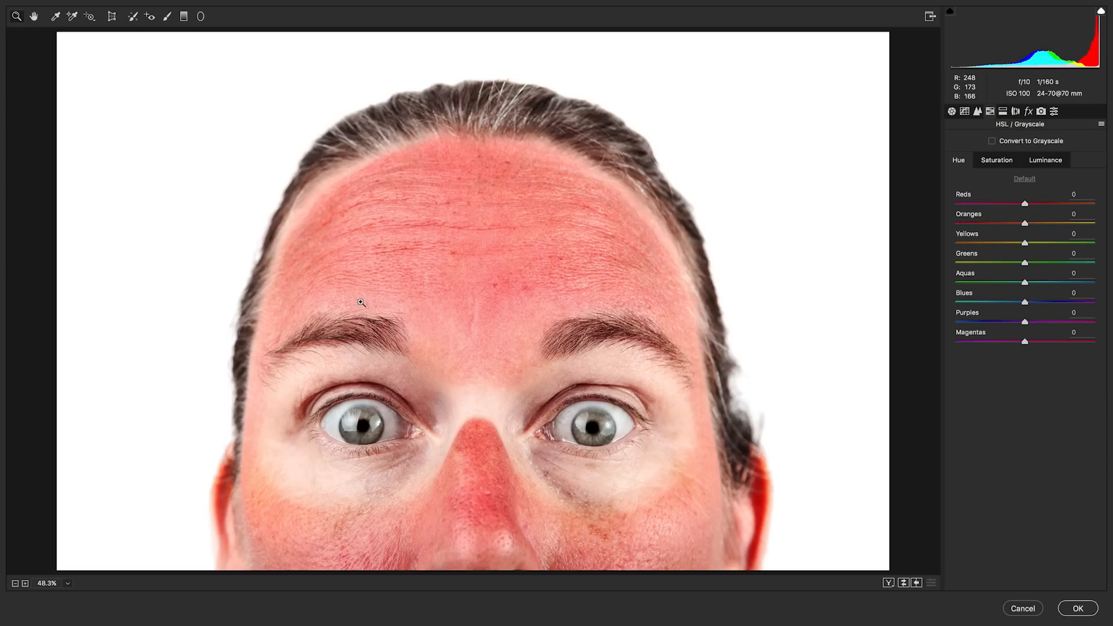
mouse_move(498, 264)
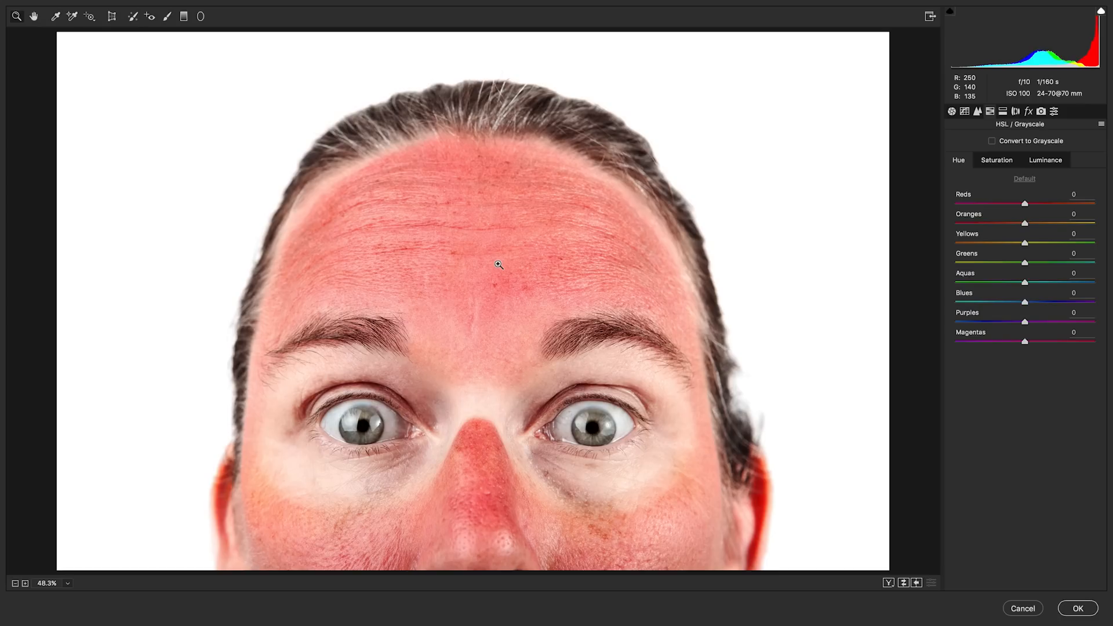
mouse_move(476, 177)
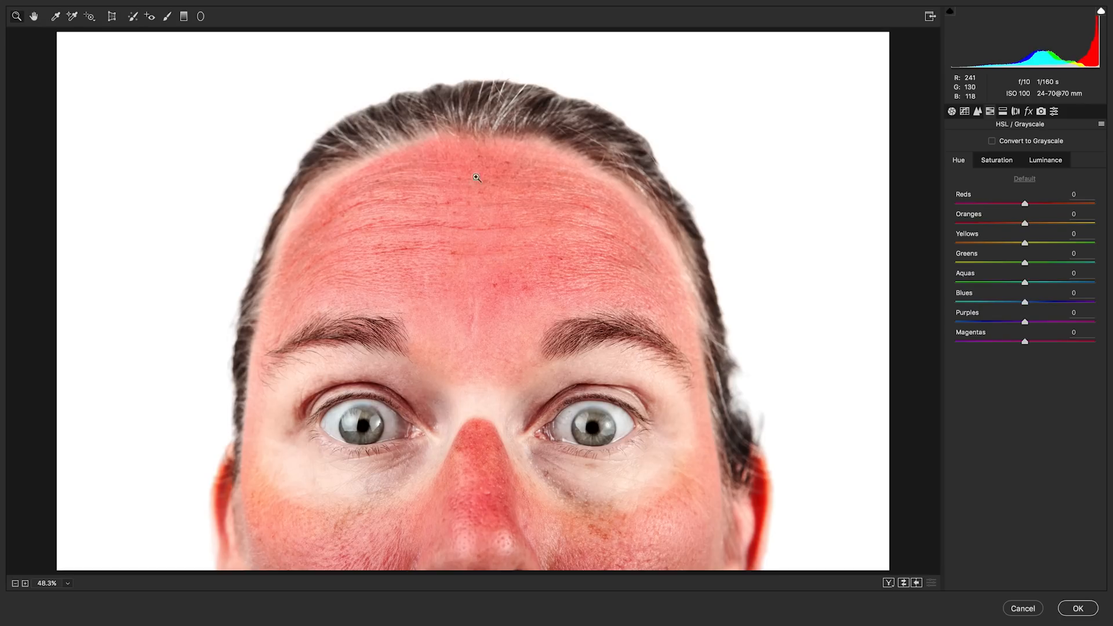
mouse_move(476, 197)
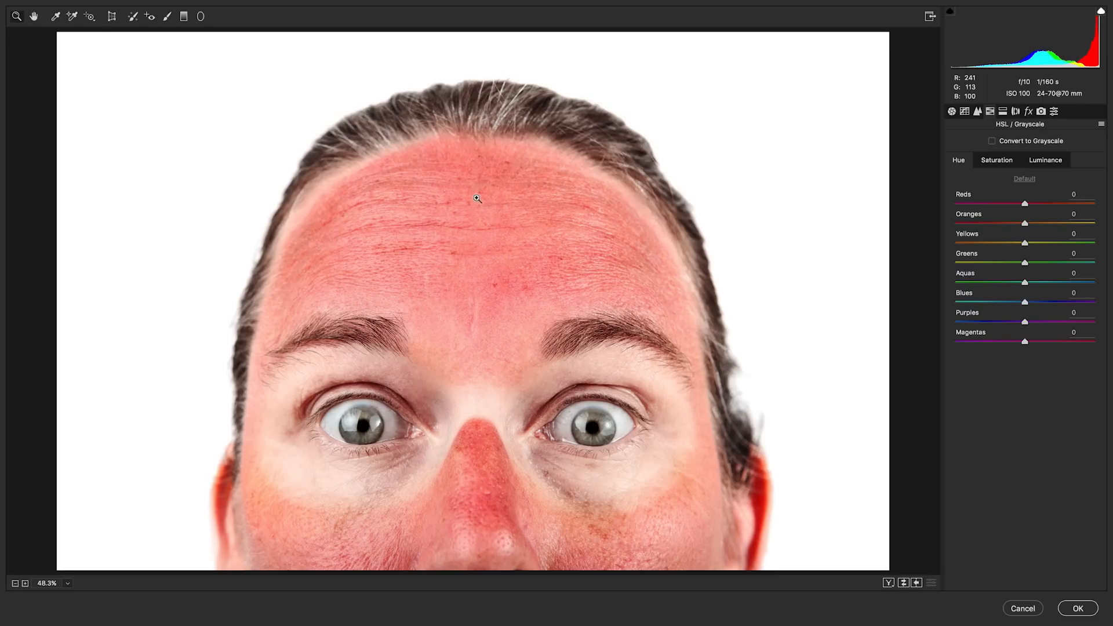
mouse_move(522, 315)
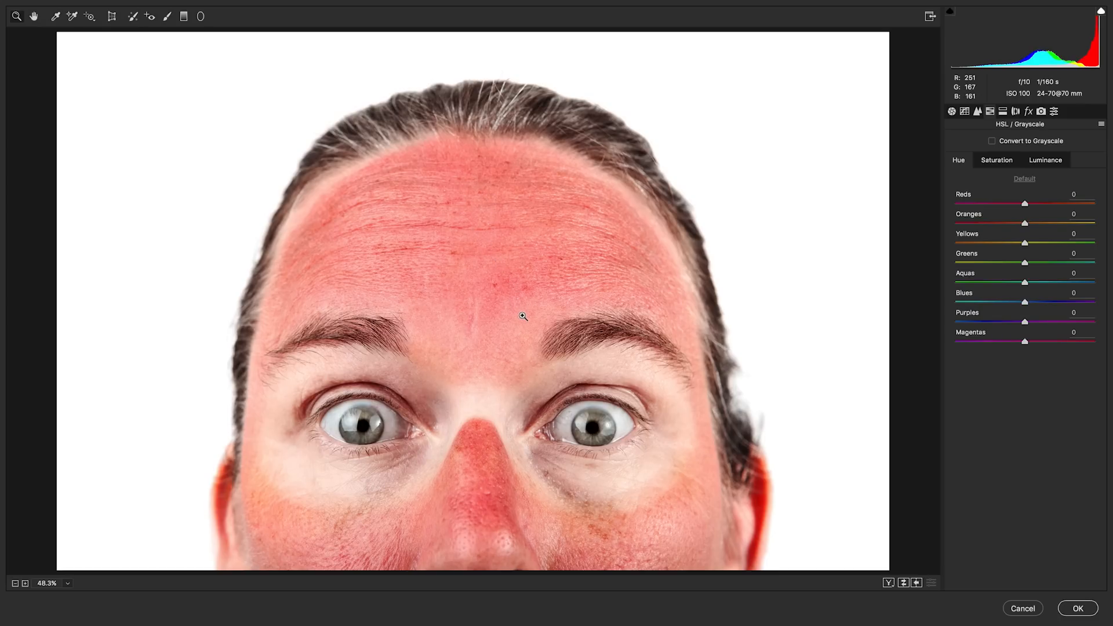
mouse_move(501, 233)
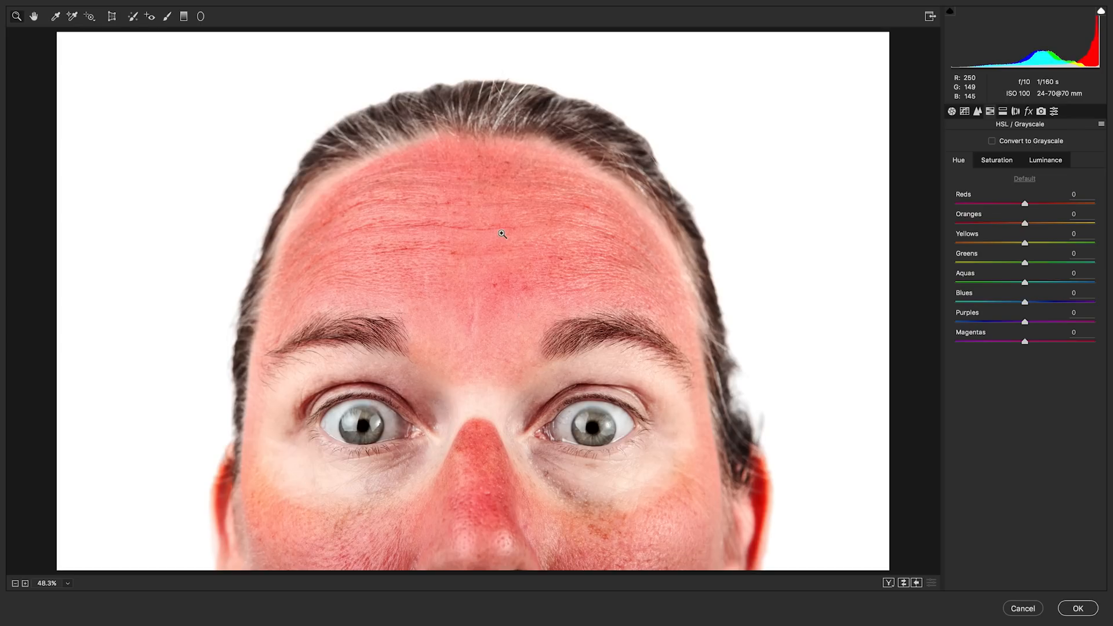
mouse_move(591, 166)
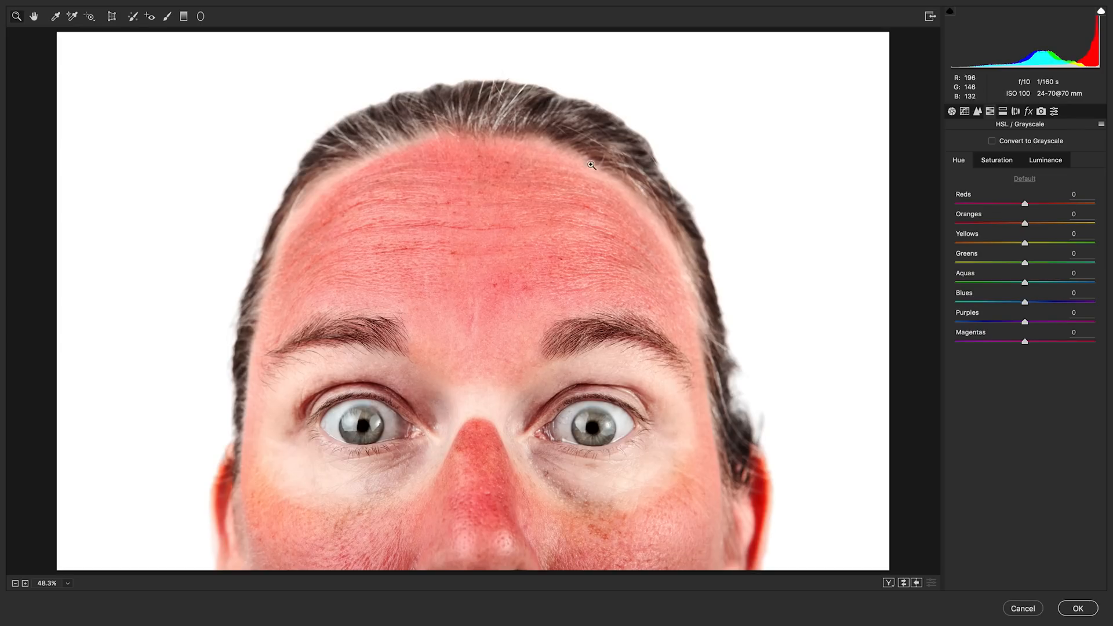
mouse_move(476, 229)
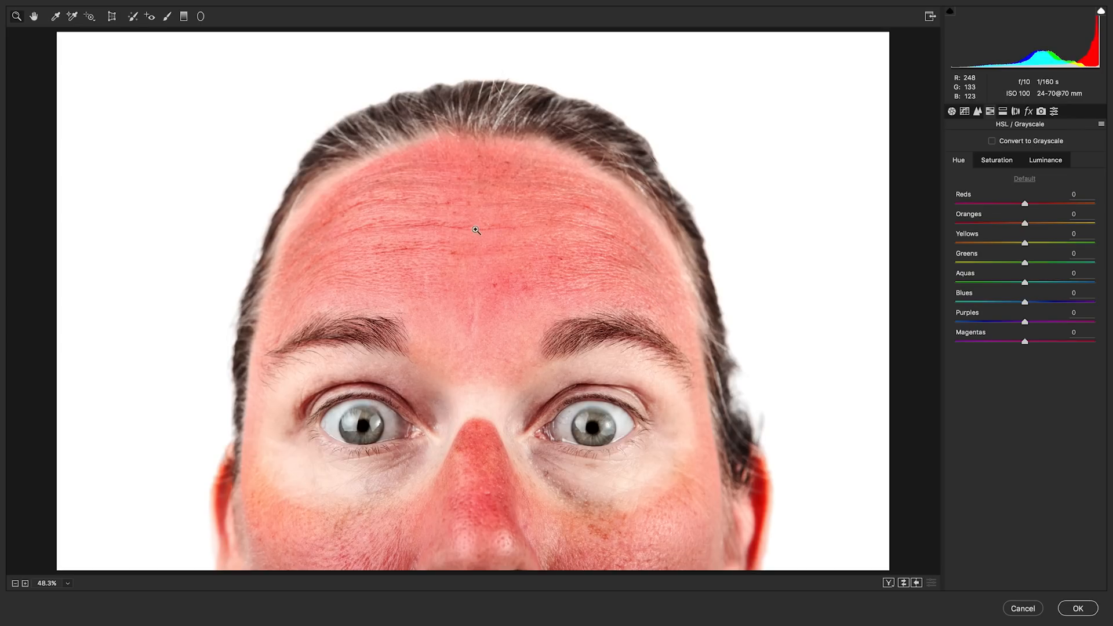
mouse_move(651, 386)
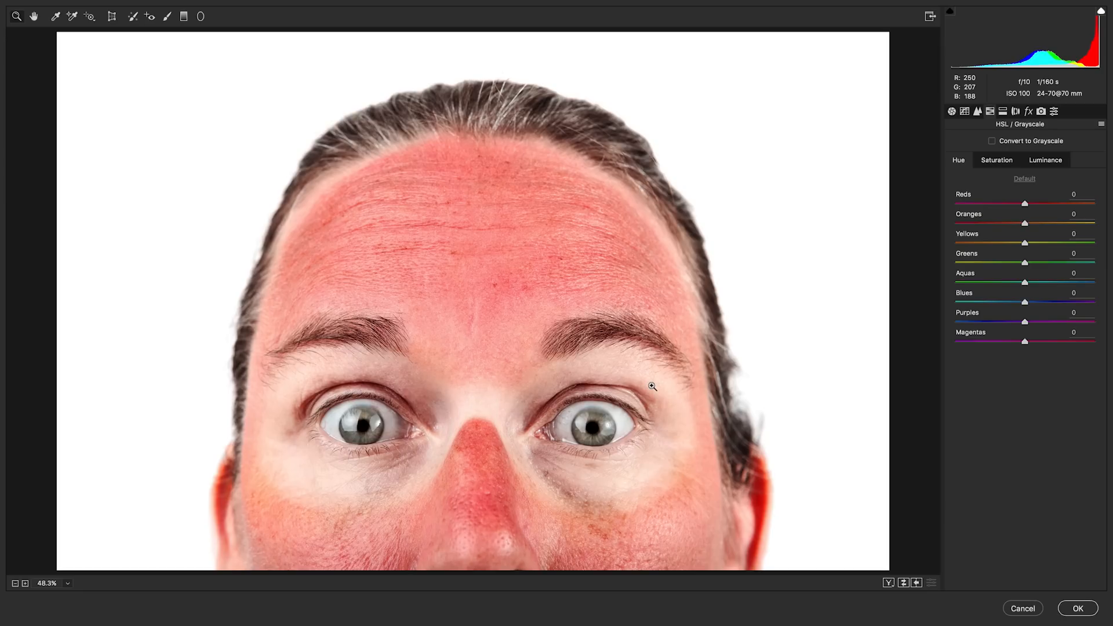
mouse_move(574, 296)
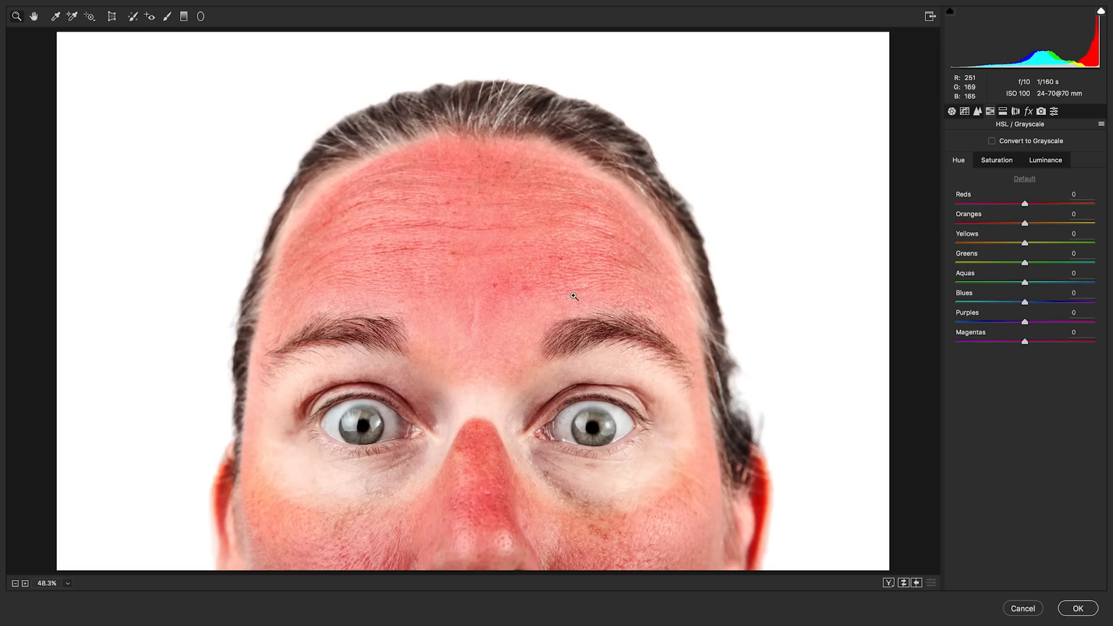
mouse_move(995, 149)
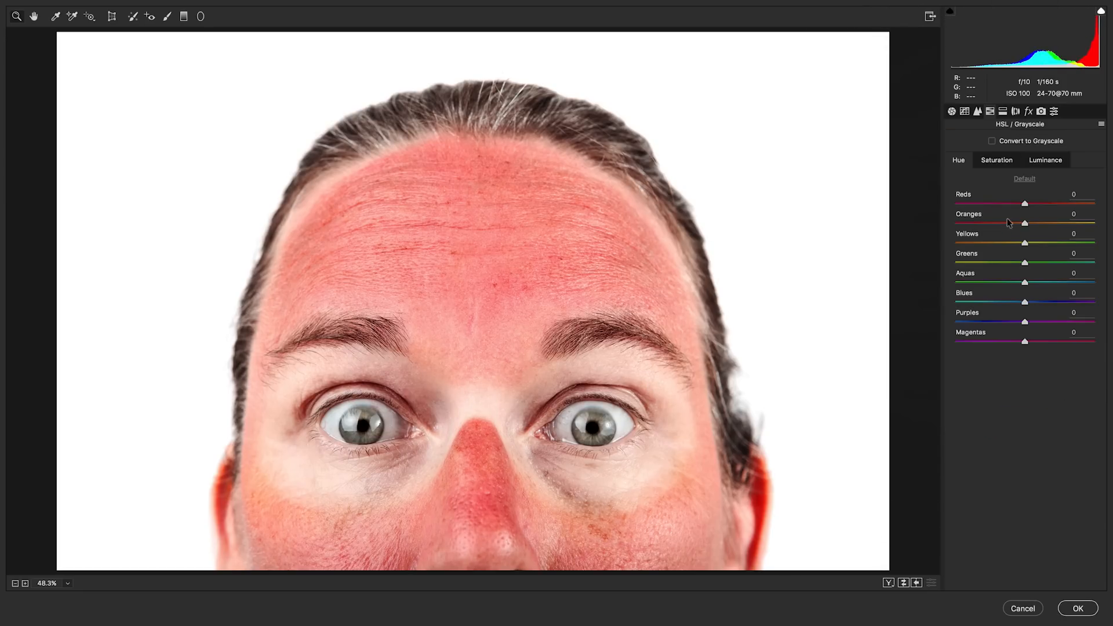
mouse_move(488, 145)
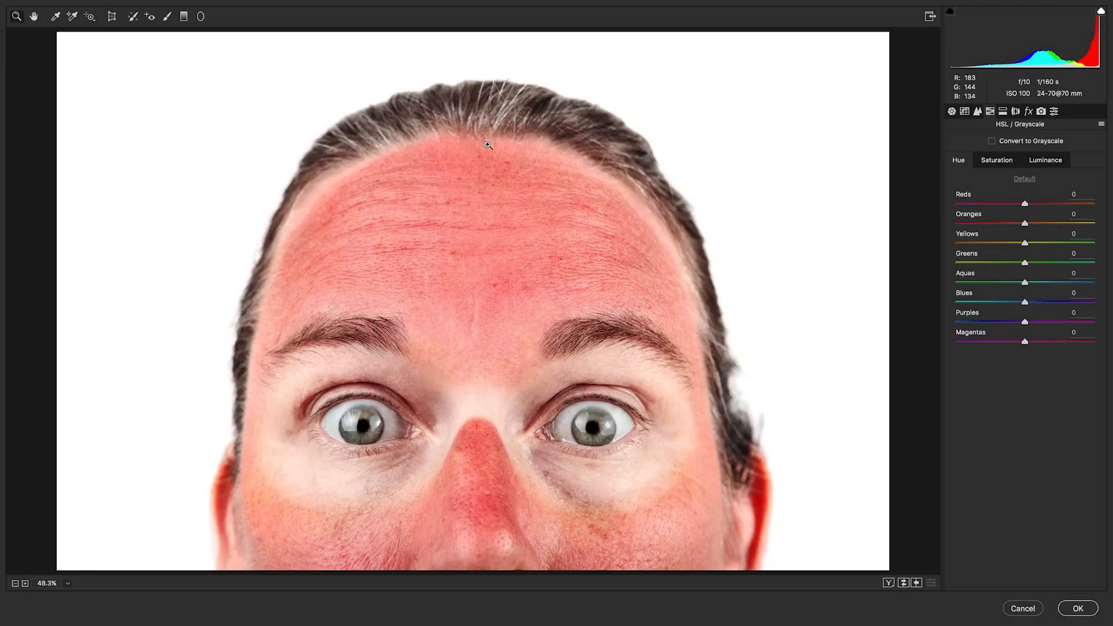
mouse_move(1033, 211)
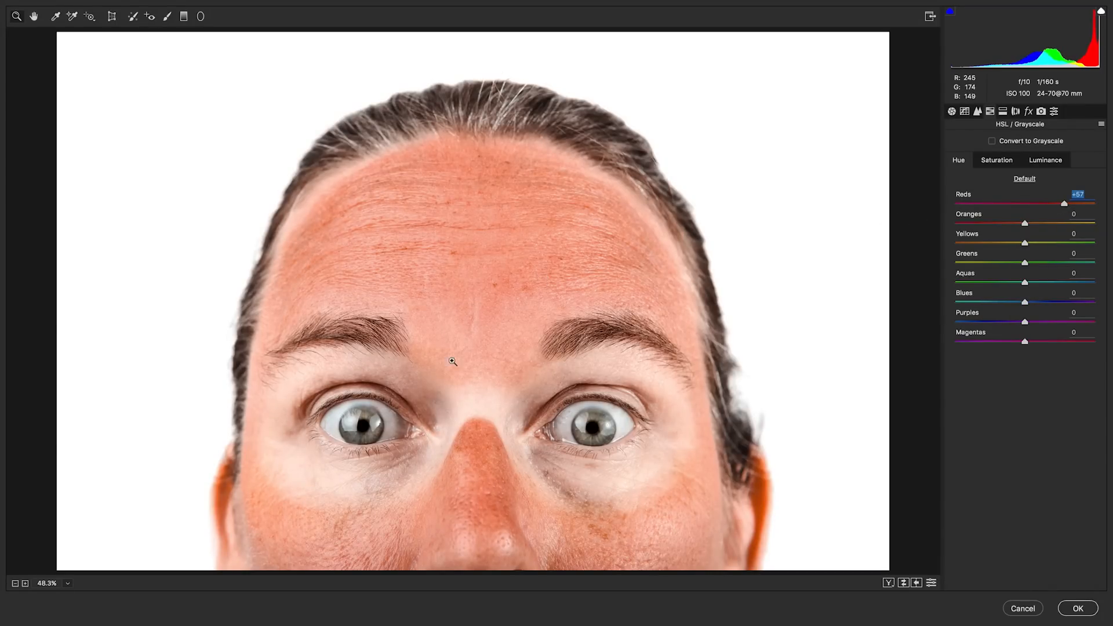
mouse_move(1033, 226)
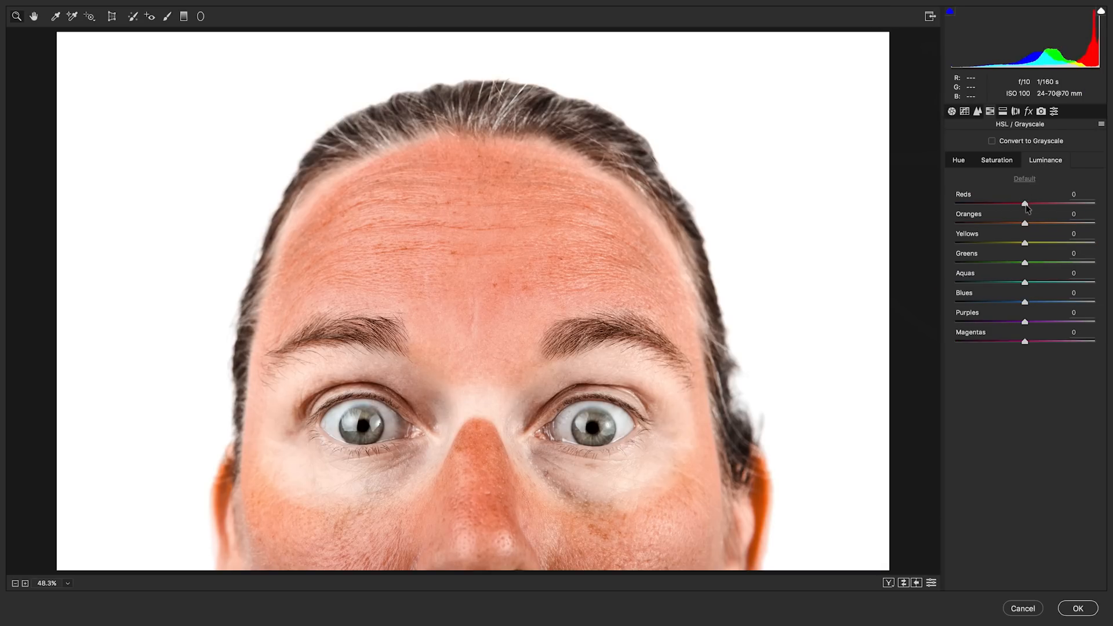
mouse_move(959, 222)
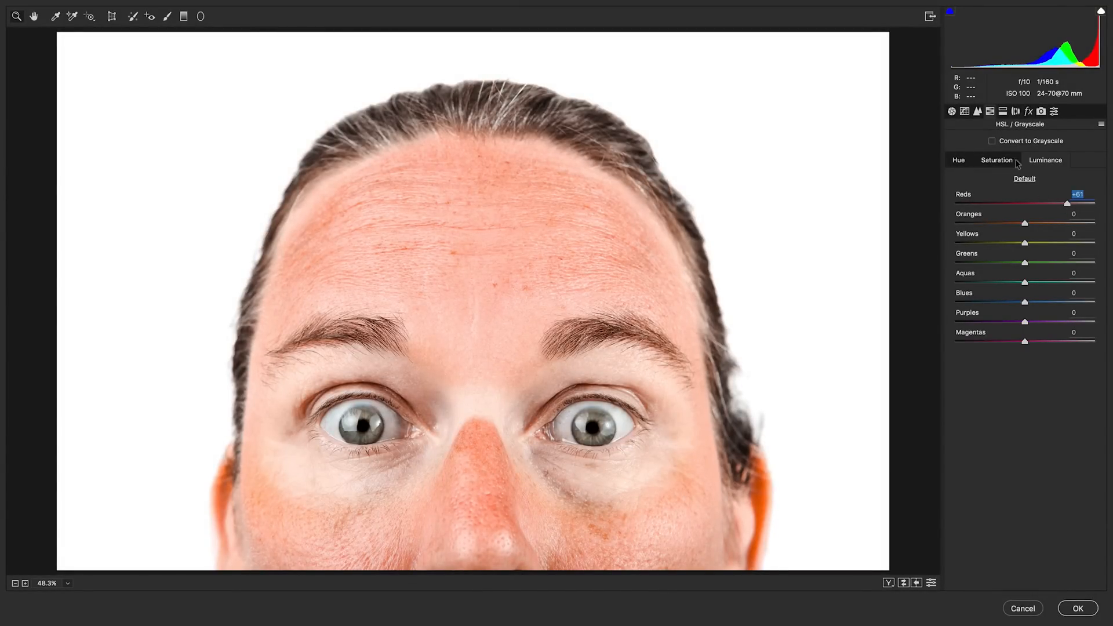
Shift red hue to +57 and lower red saturation to -27 to pale the sunburn
left_click(1024, 178)
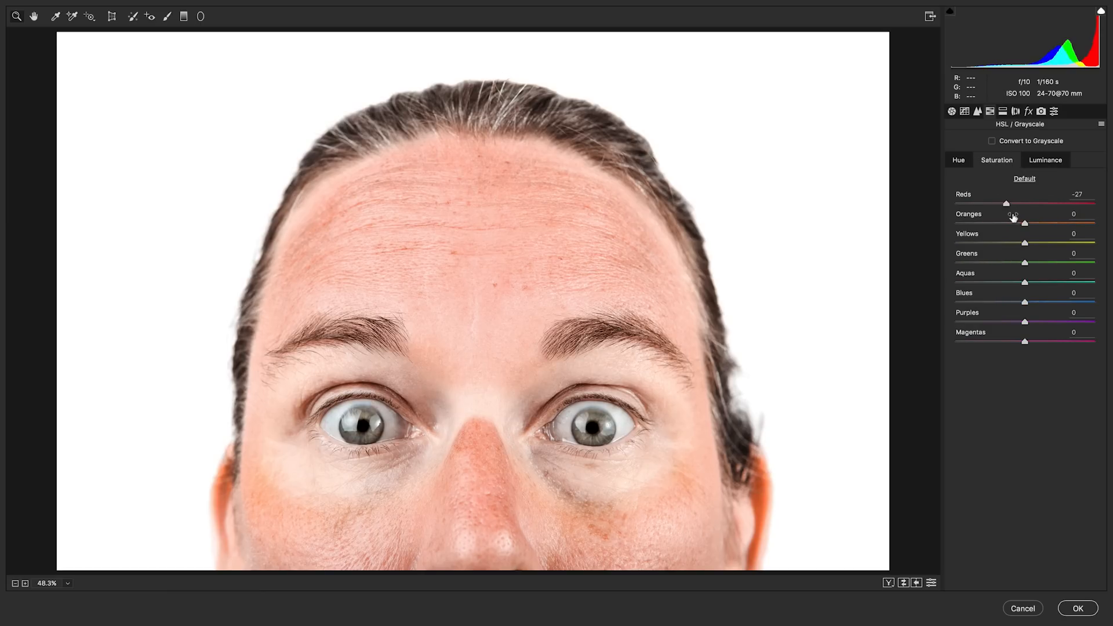
mouse_move(1048, 162)
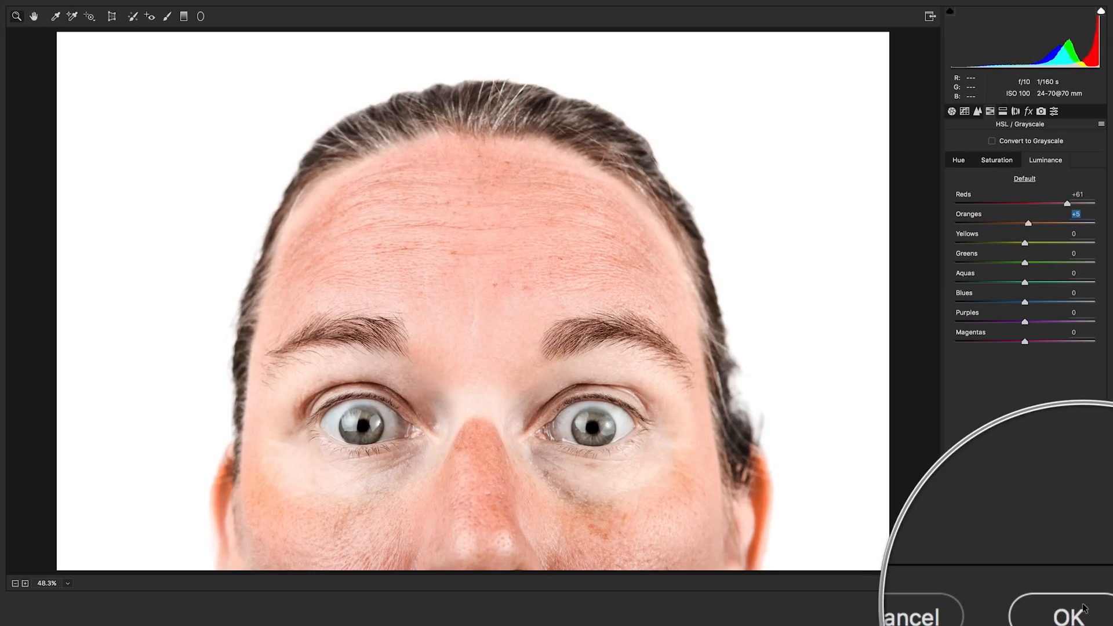
Apply the correction as a Camera Raw smart filter and toggle it against the original
left_click(1070, 617)
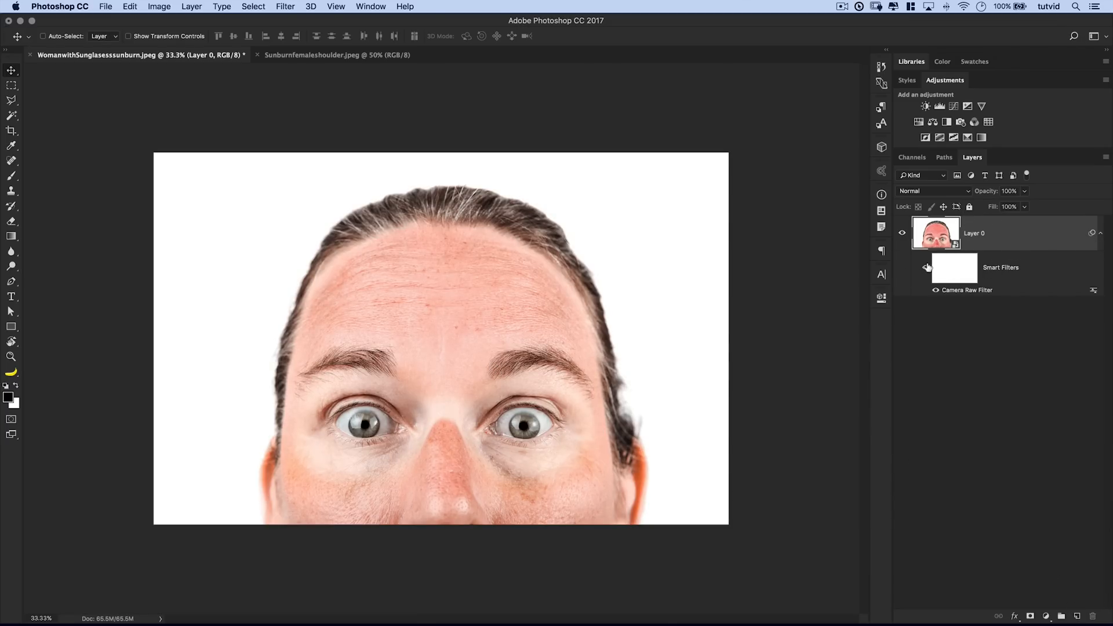
left_click(926, 267)
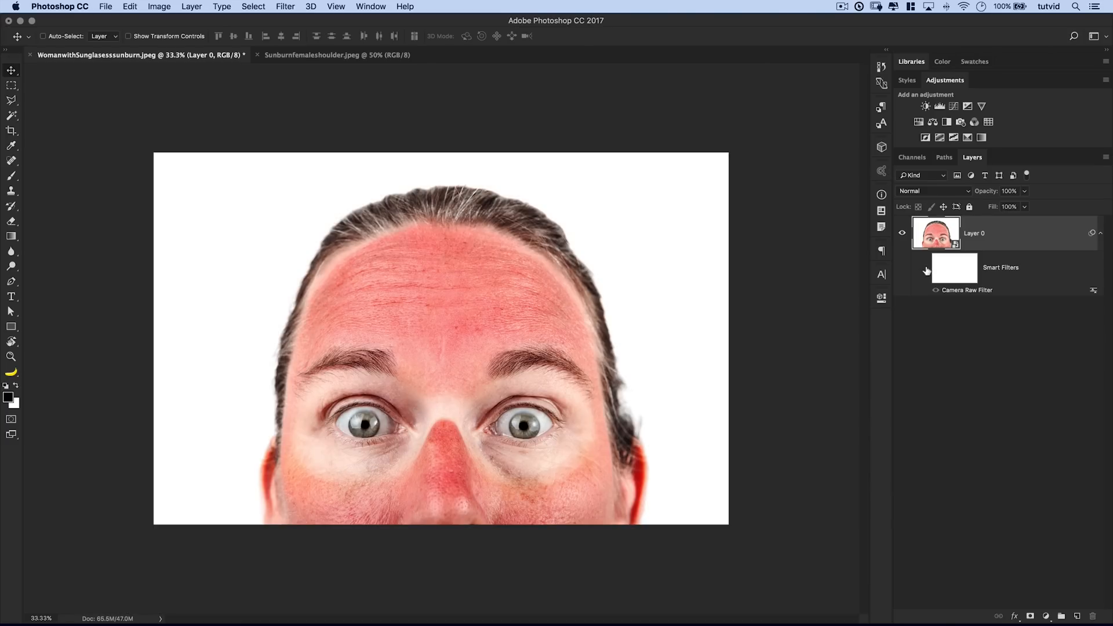
left_click(936, 290)
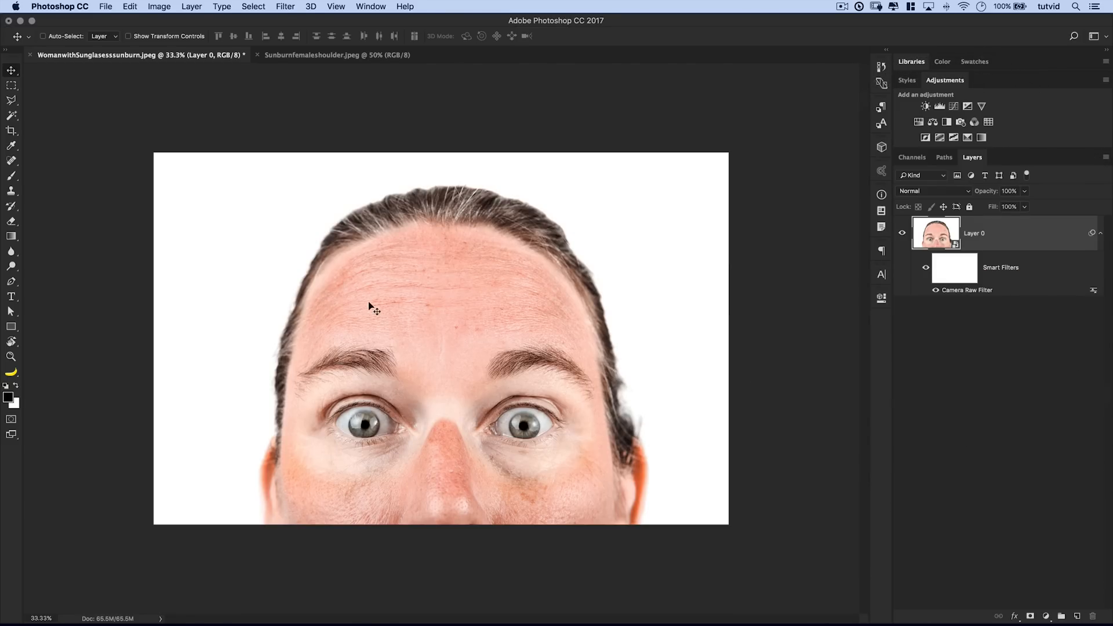
mouse_move(529, 317)
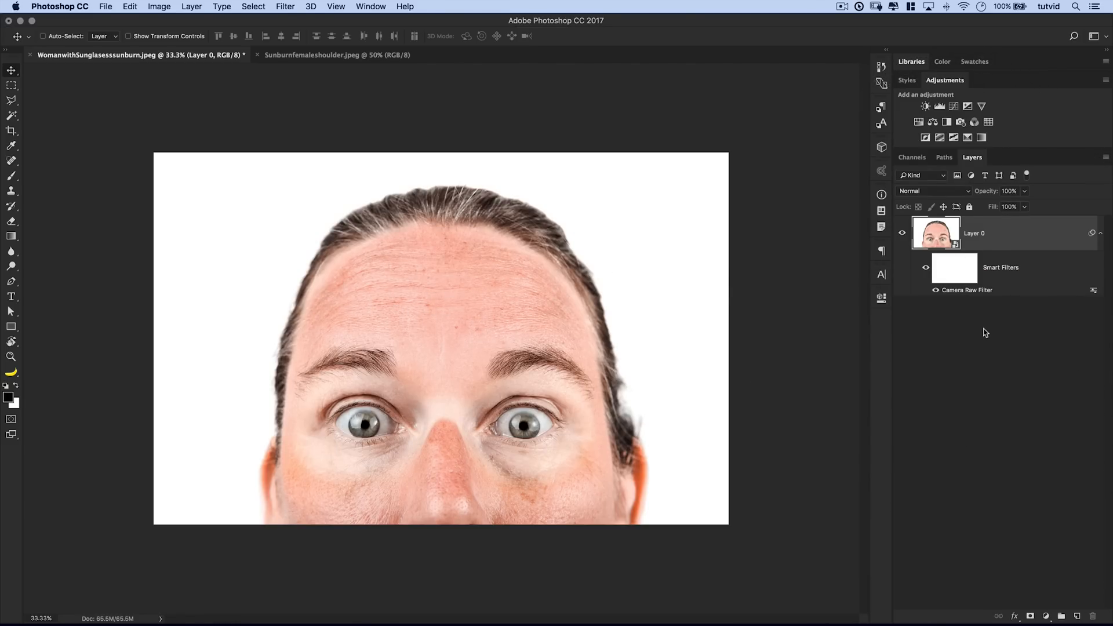
Invert the smart filter mask to black so the full sunburn shows again
left_click(954, 268)
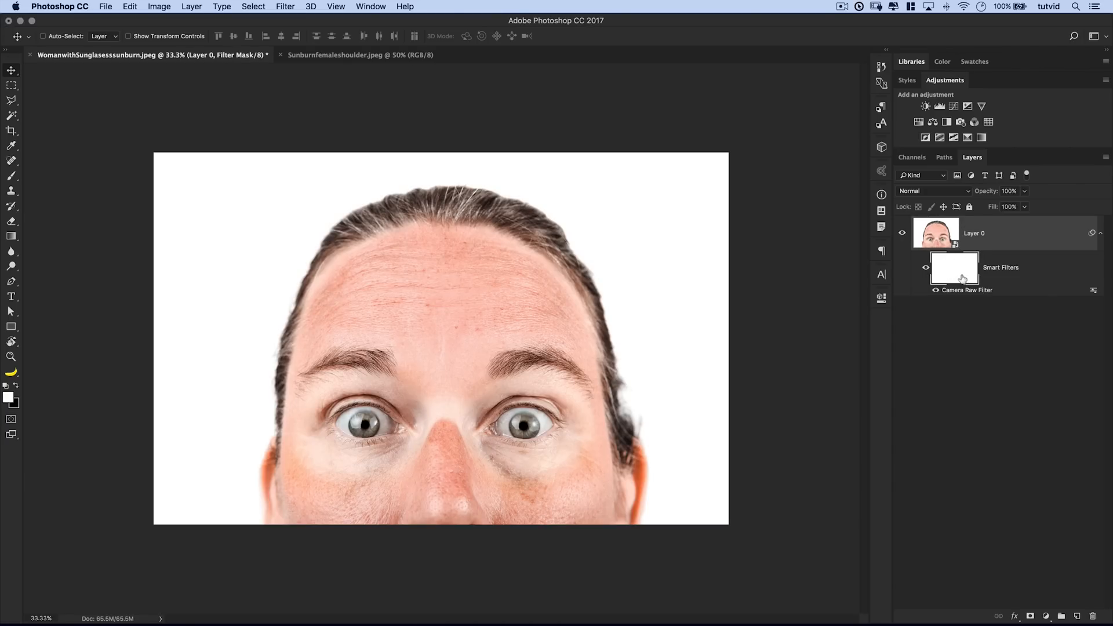
left_click(158, 7)
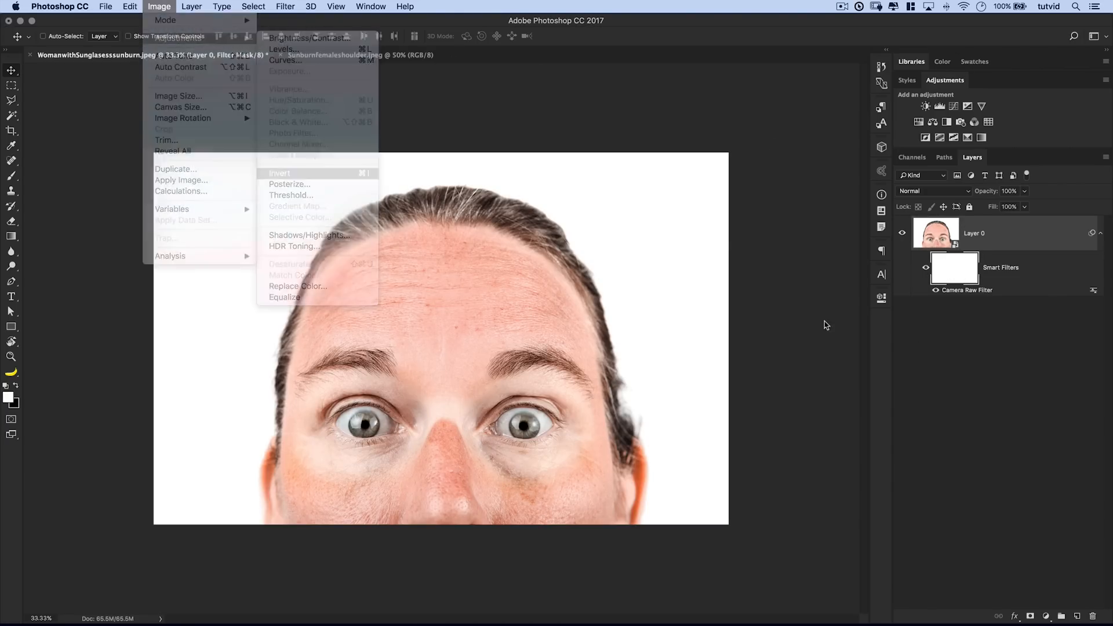
left_click(279, 172)
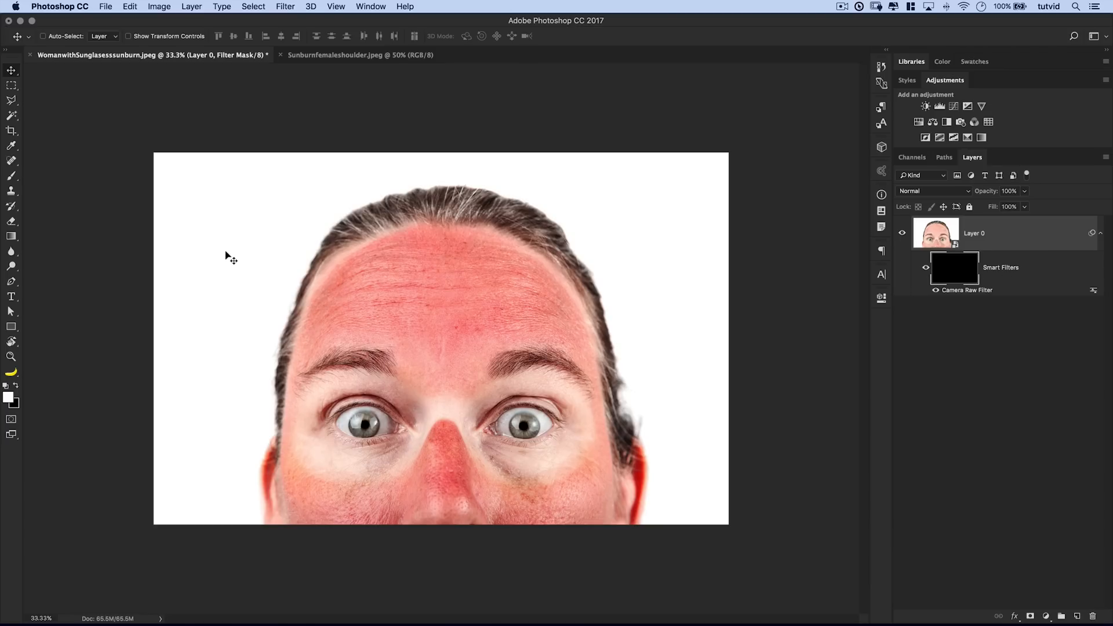
left_click(12, 176)
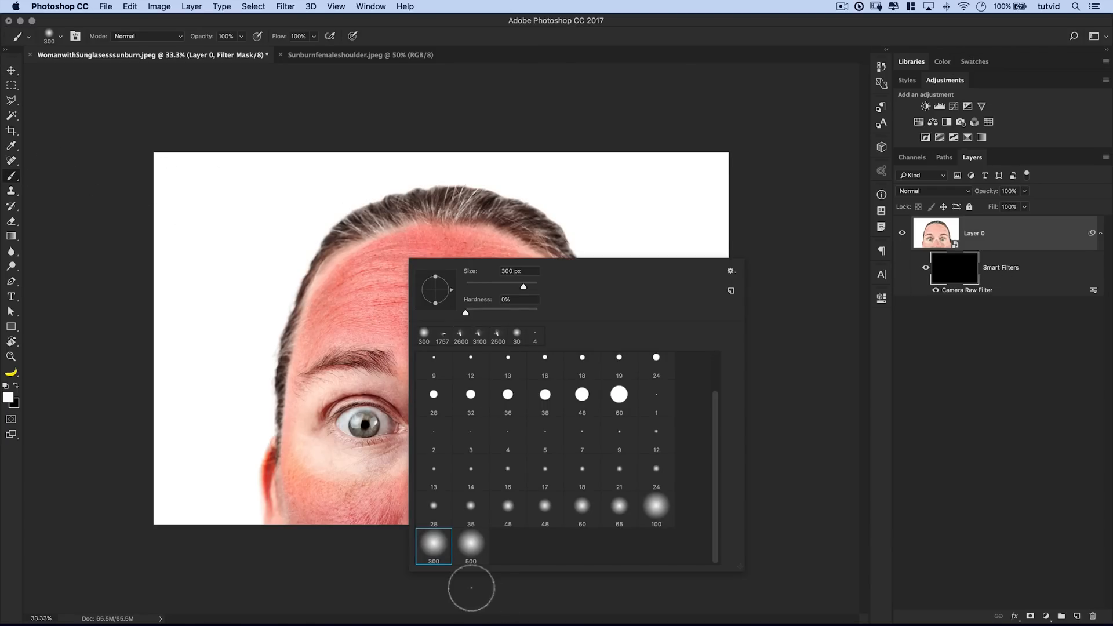
Paint white with a 300 px soft brush over the forehead to restore the correction there
left_click(424, 335)
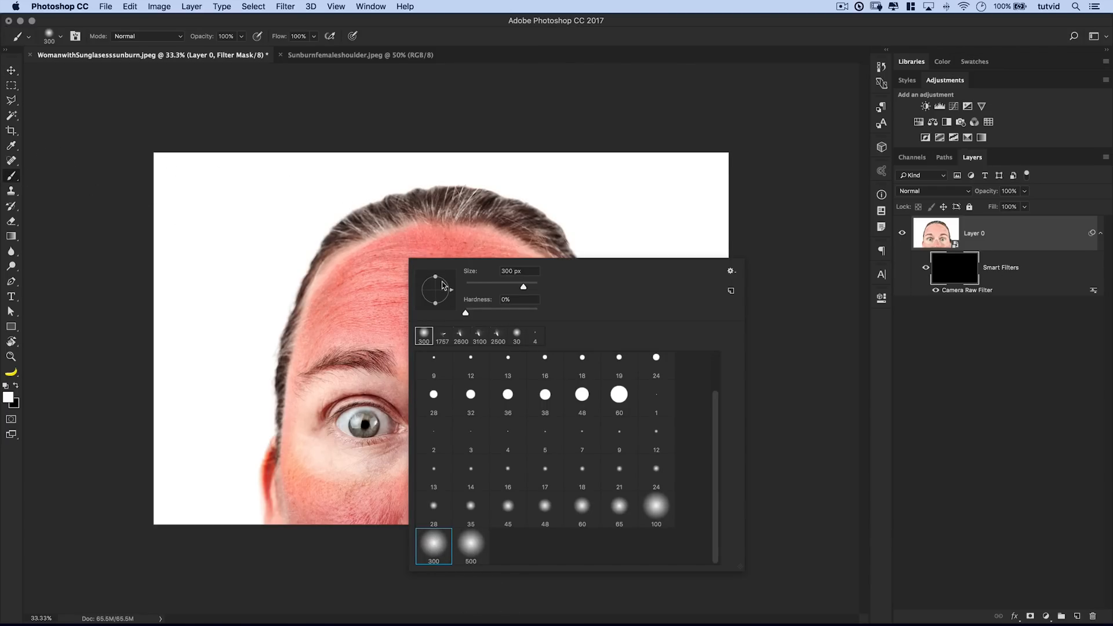
mouse_move(327, 312)
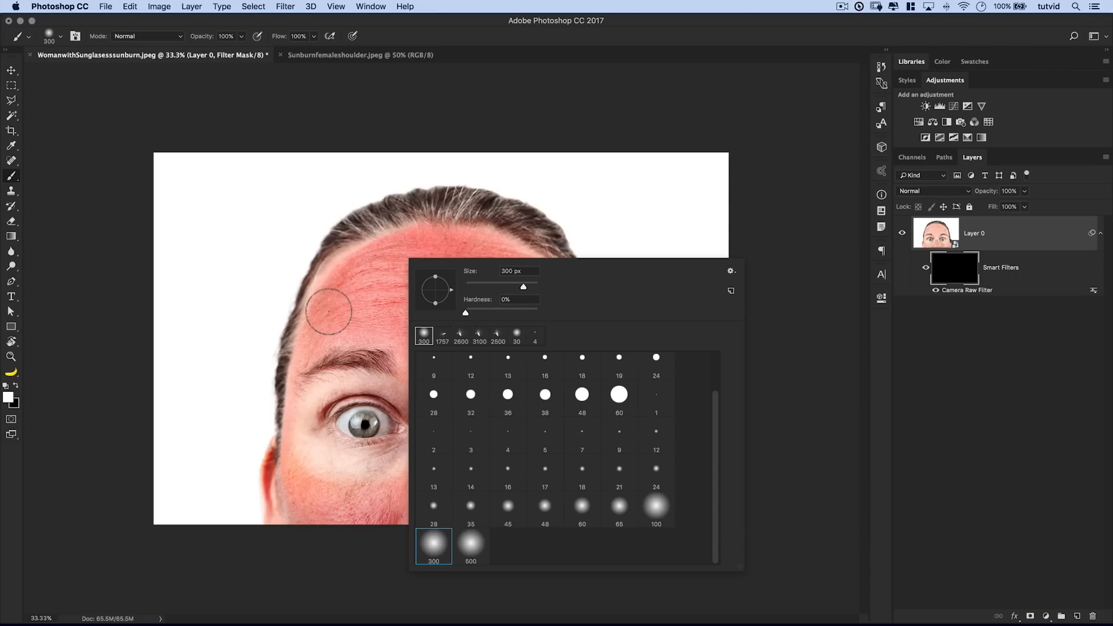
left_click(8, 397)
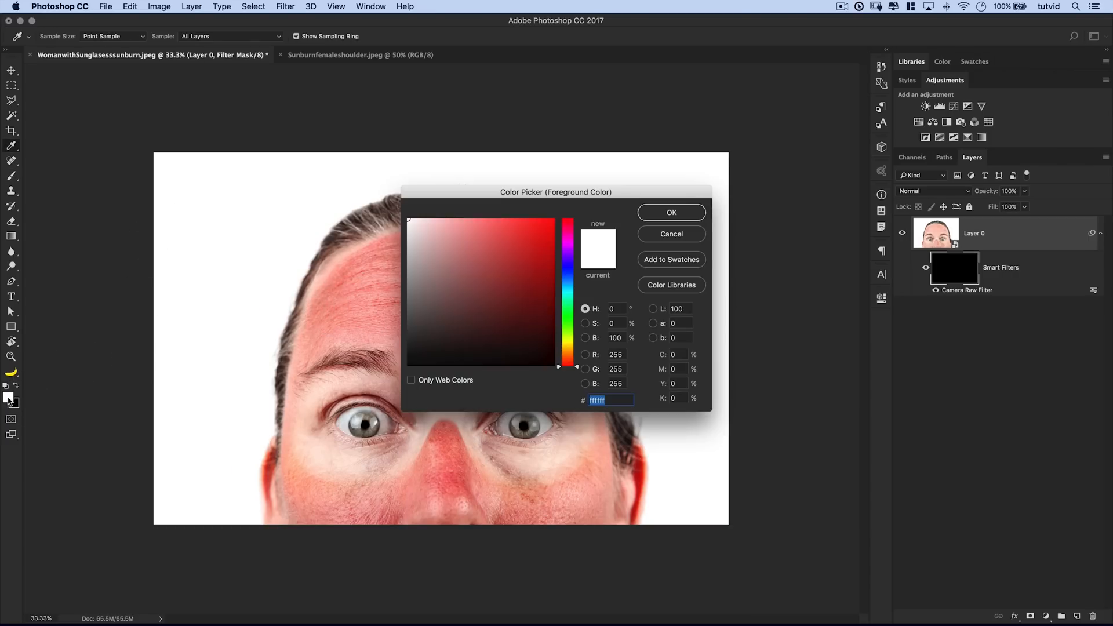
left_click(670, 212)
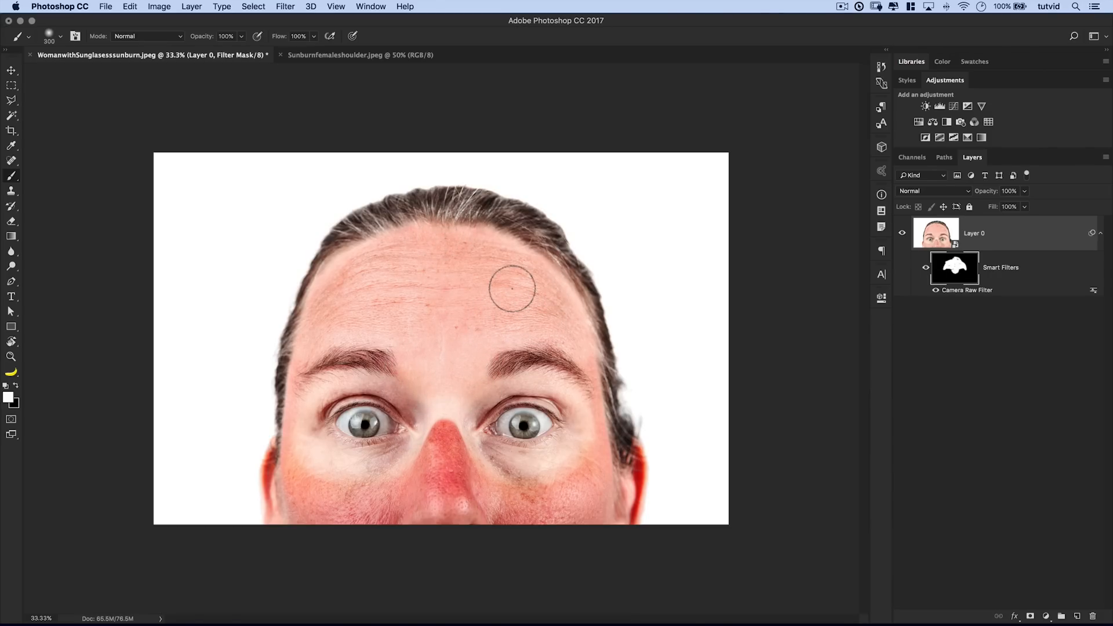
Disable the filter mask so the correction covers the whole face
left_click(11, 70)
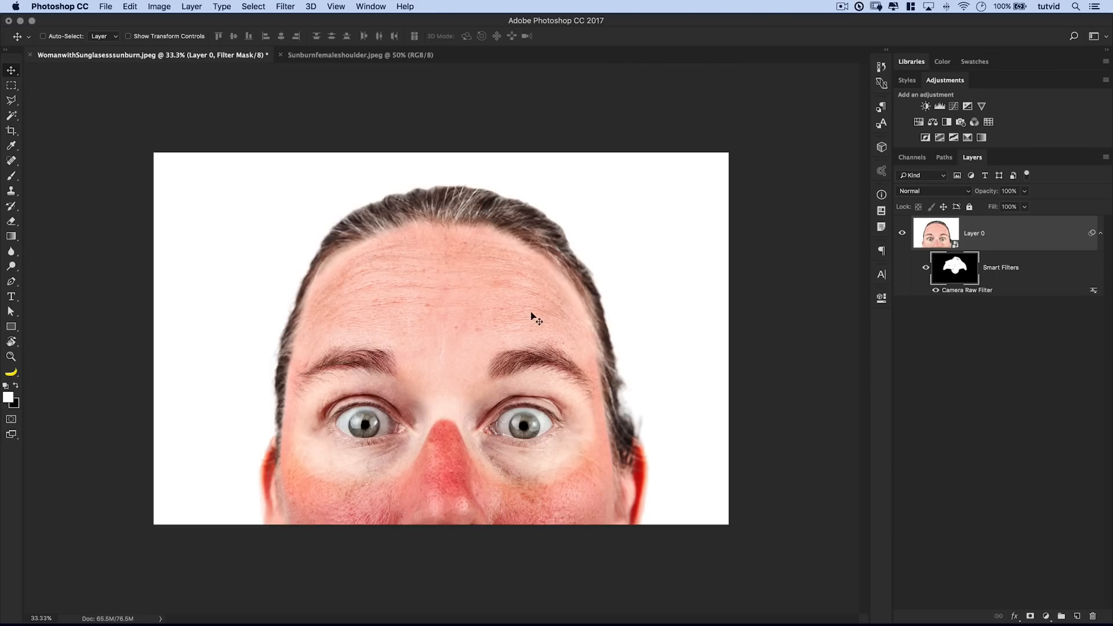
mouse_move(541, 306)
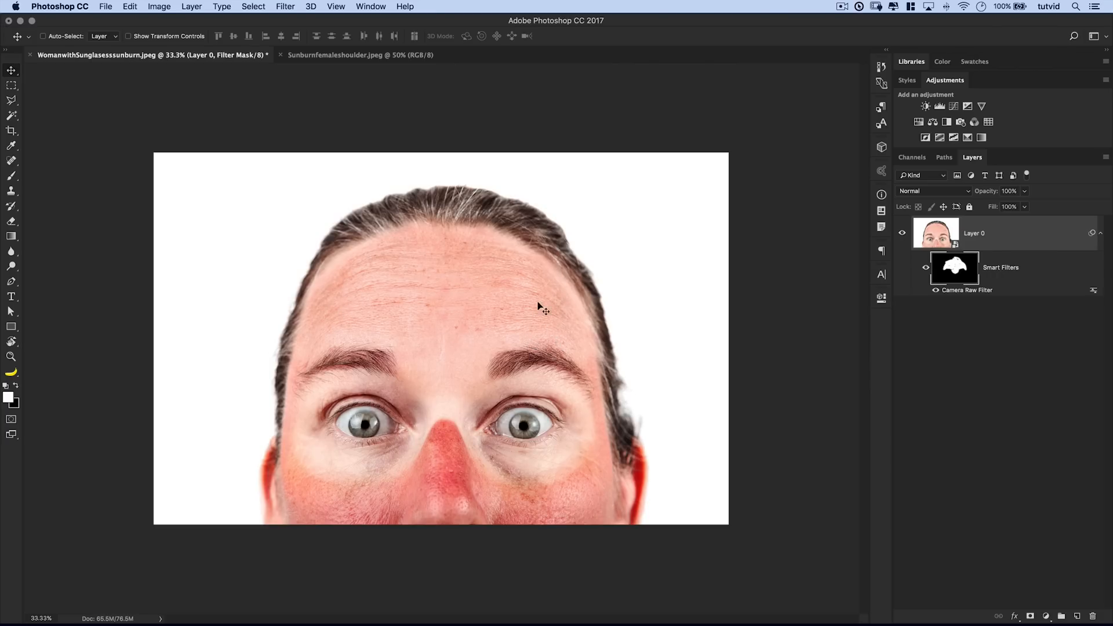
mouse_move(620, 516)
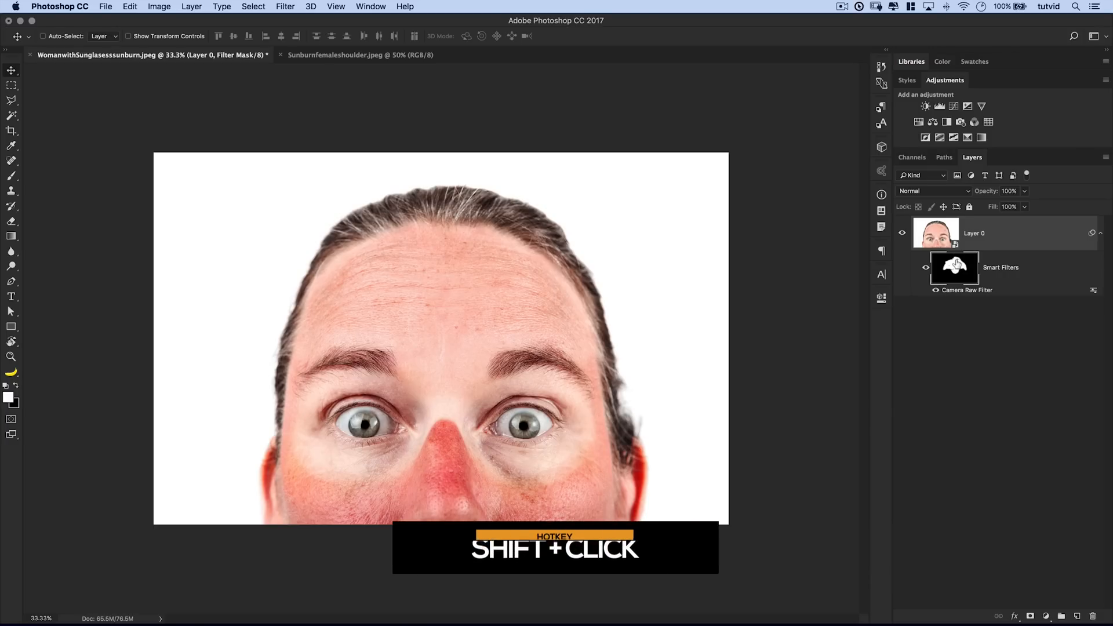
left_click(954, 268)
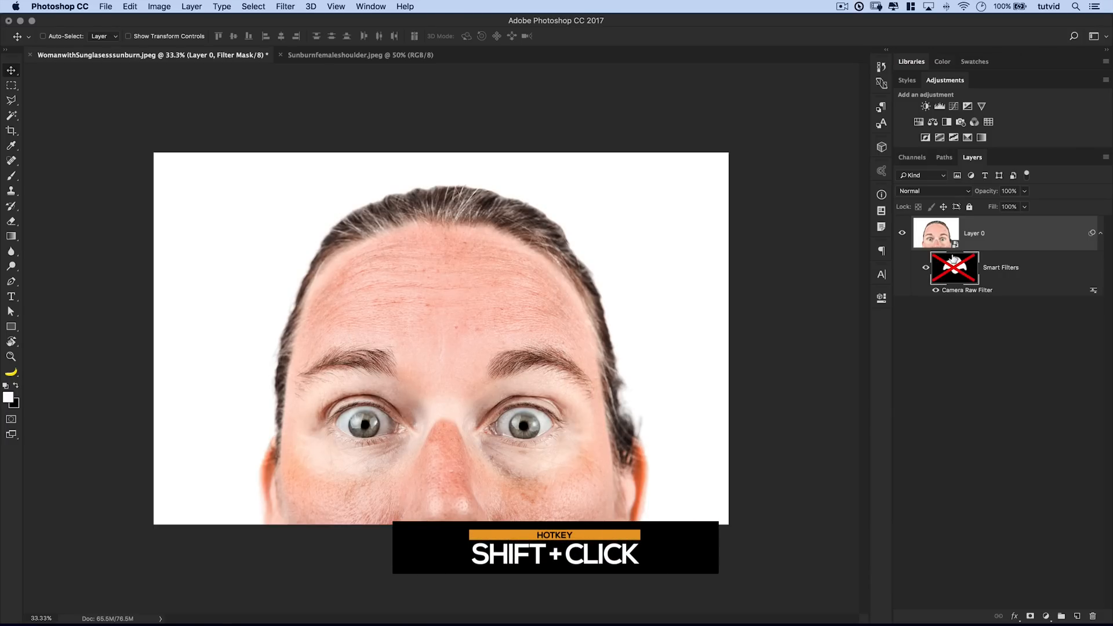
mouse_move(381, 276)
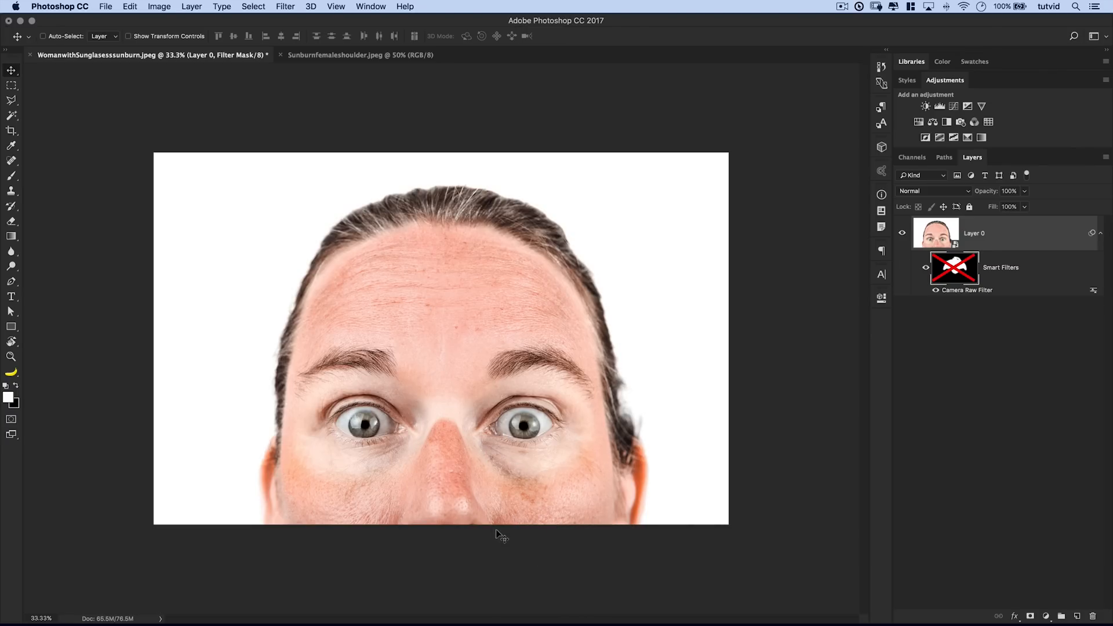
mouse_move(532, 284)
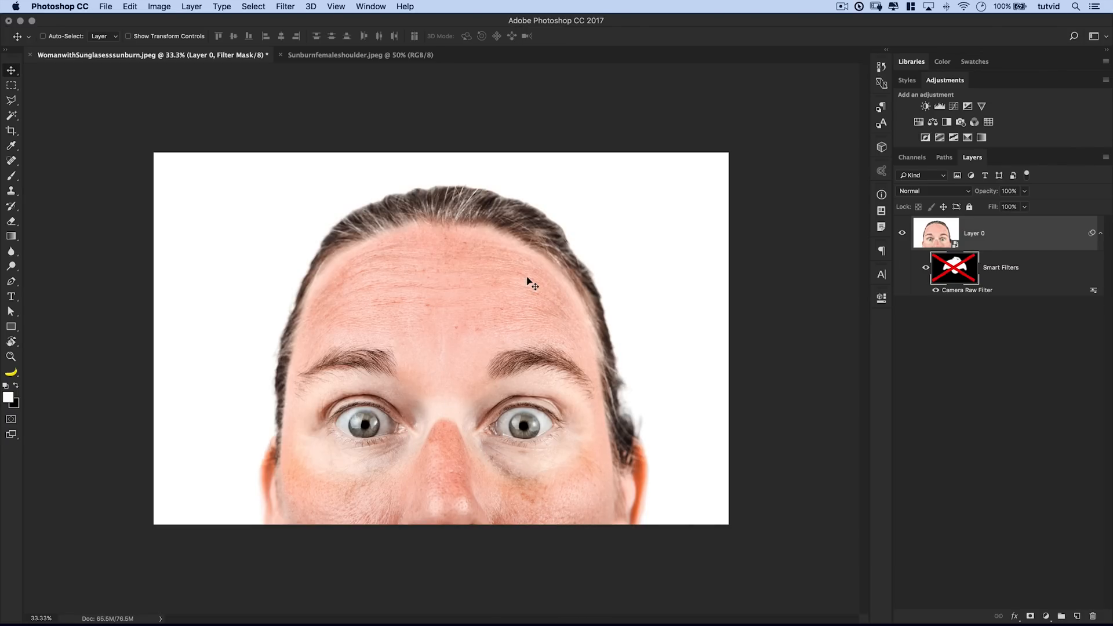